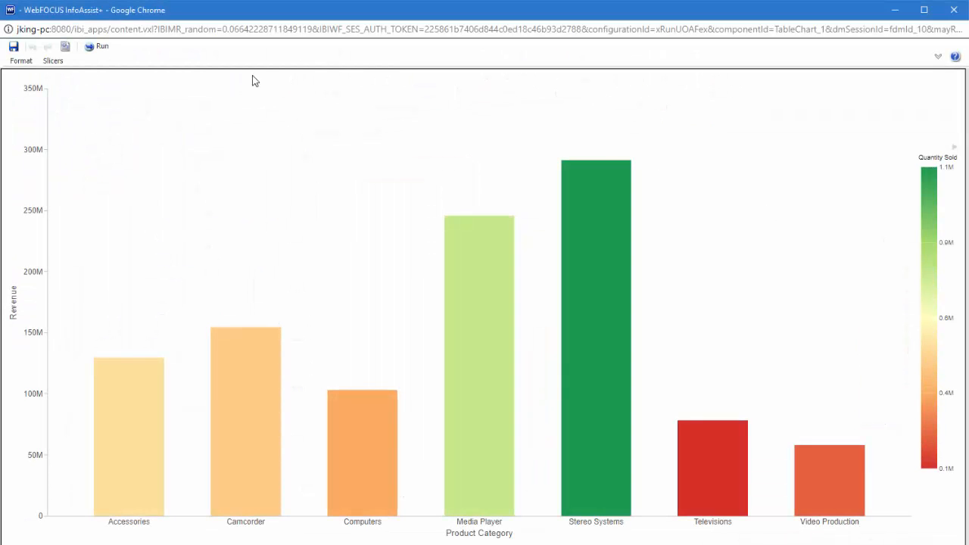
- Show the Sale Year slicer options for the revenue by product category chart
click(51, 61)
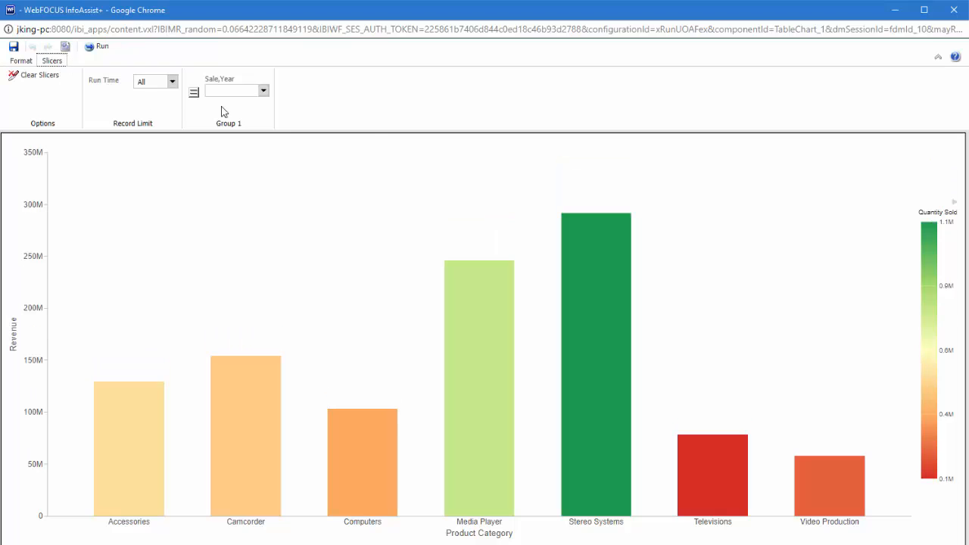
click(263, 91)
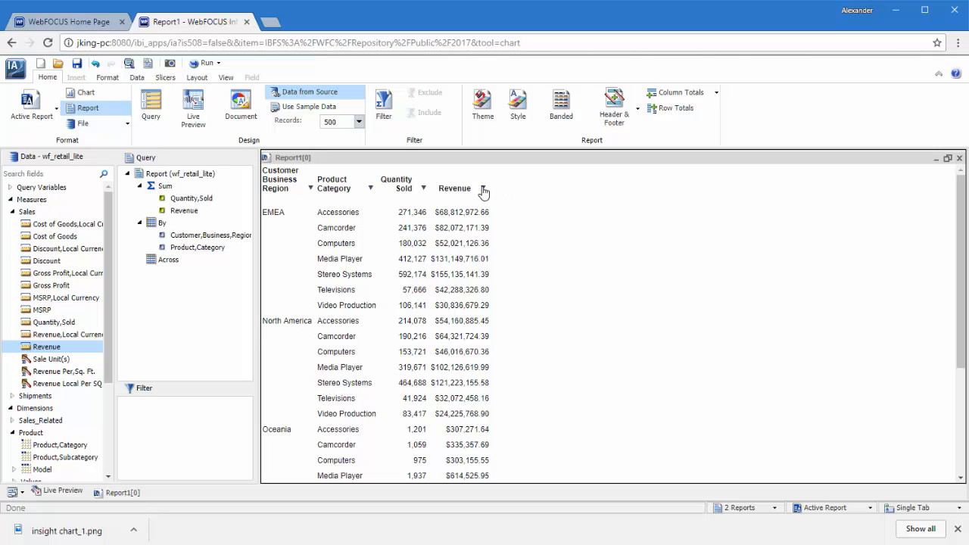
- Bring up the column options for Revenue to build the stacked bar chart by region
right_click(484, 188)
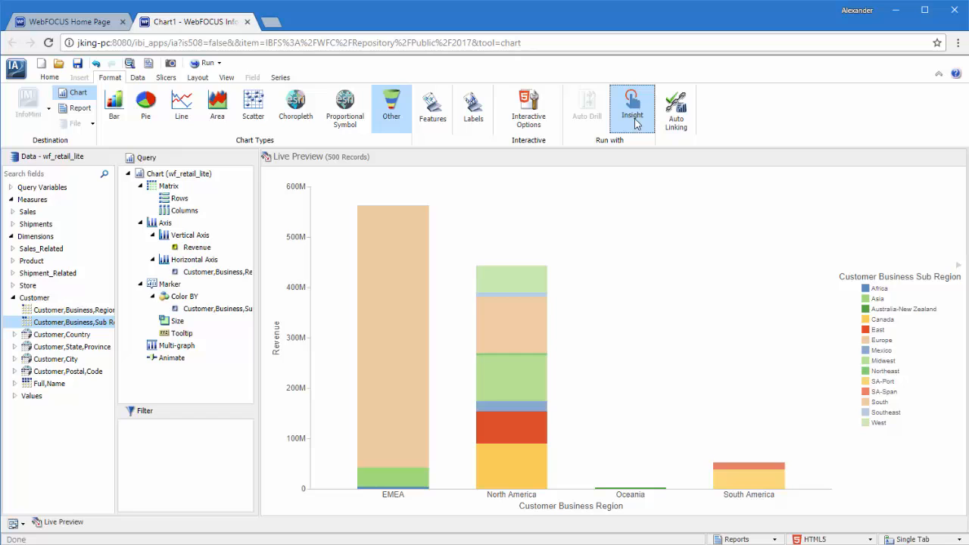
- Run the Revenue by customer business region chart in Insight
click(631, 105)
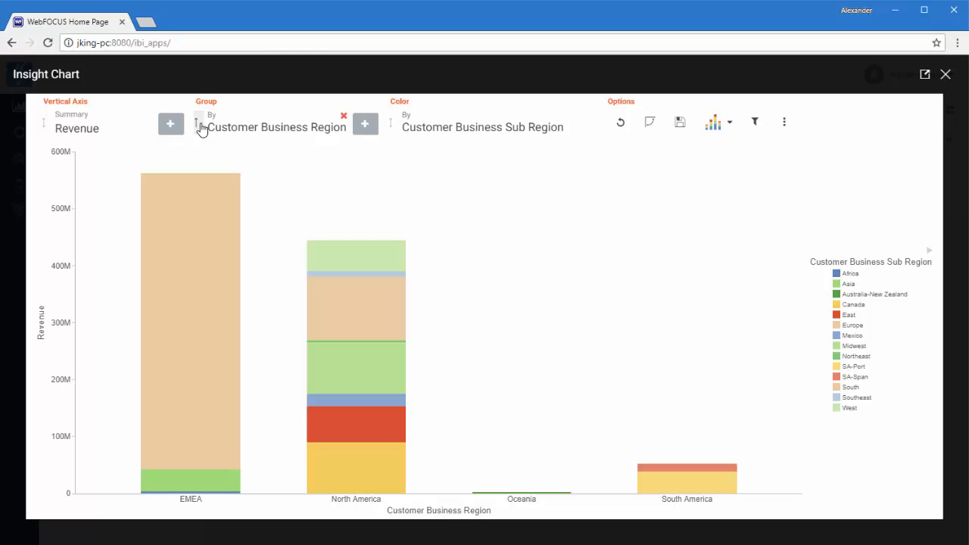
- Replace Revenue with Cost of Goods as the vertical axis measure
click(75, 128)
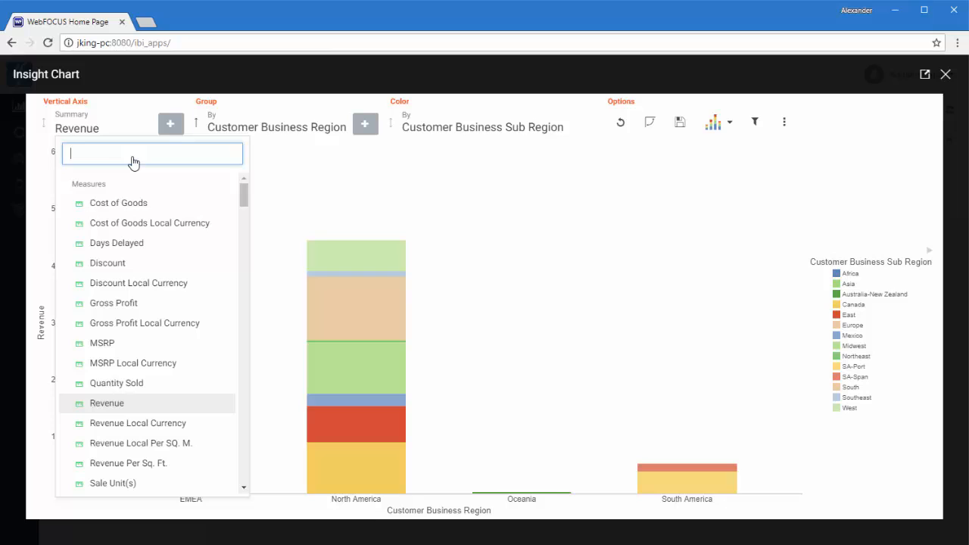
text(cost)
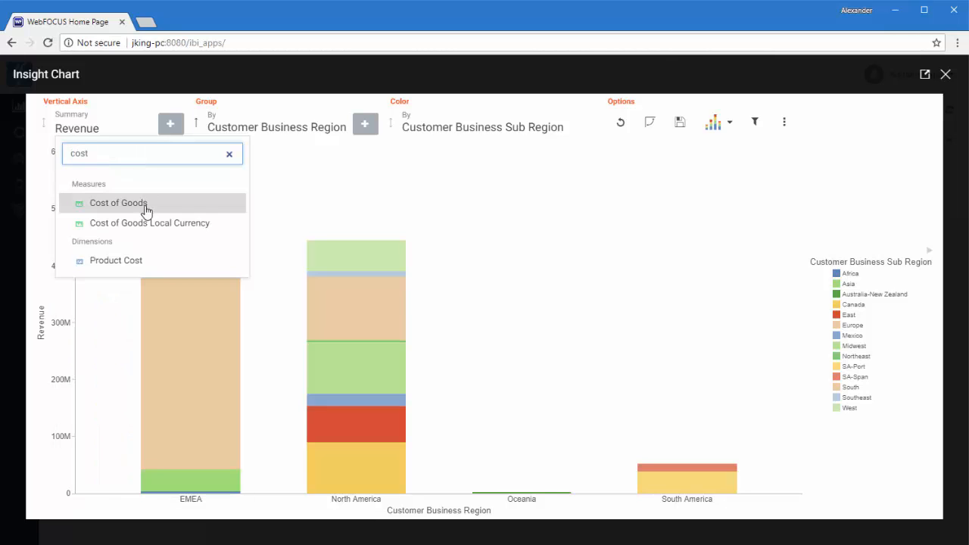
click(118, 203)
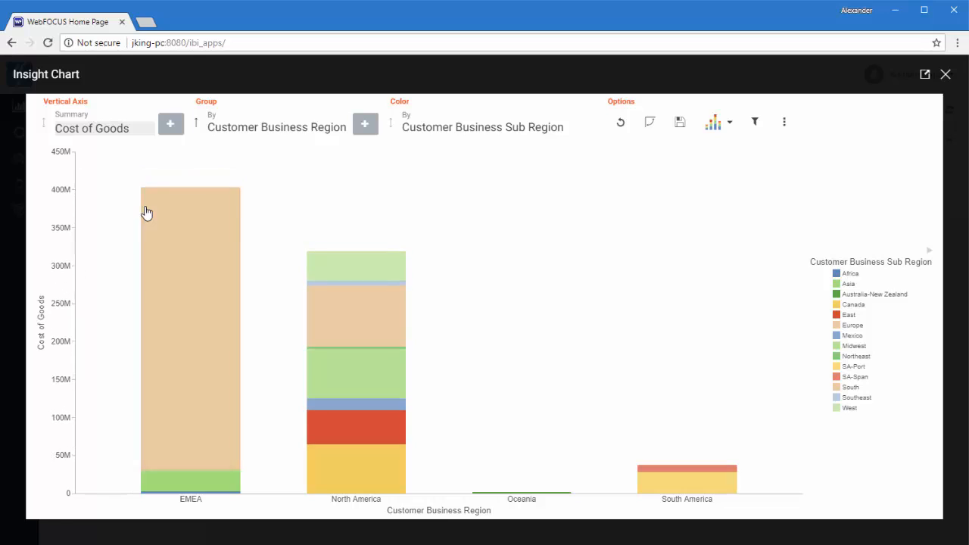
mouse_move(148, 212)
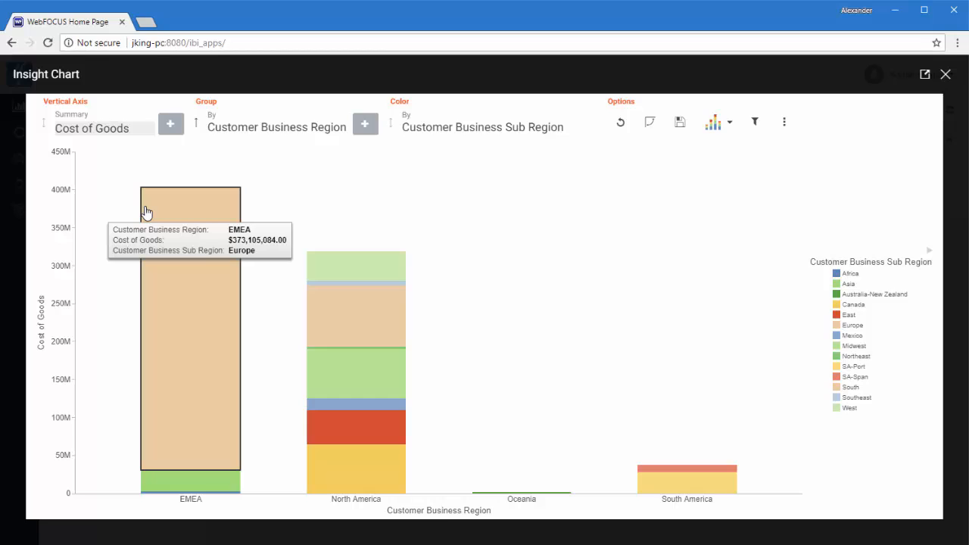
- Filter the chart on Product Category, keeping only Televisions and Computers
click(754, 121)
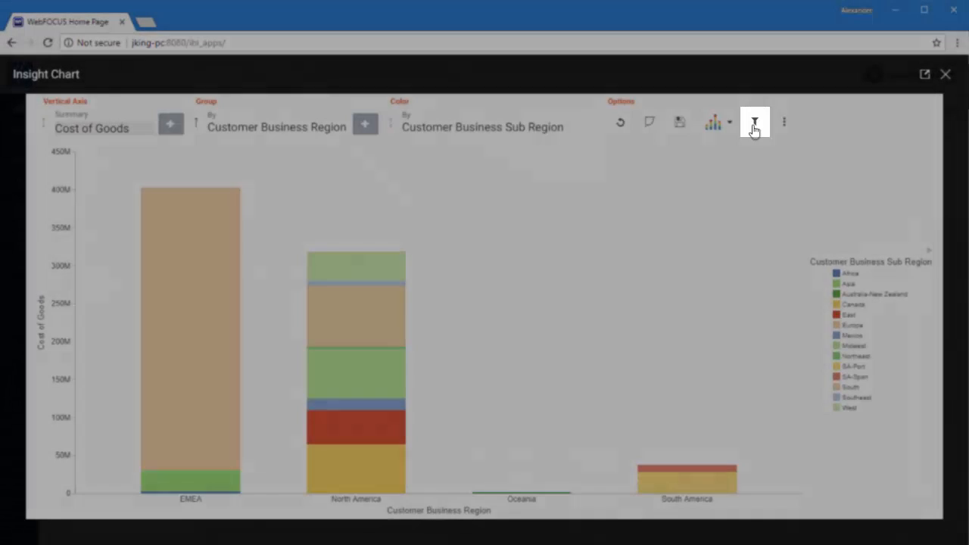
click(754, 121)
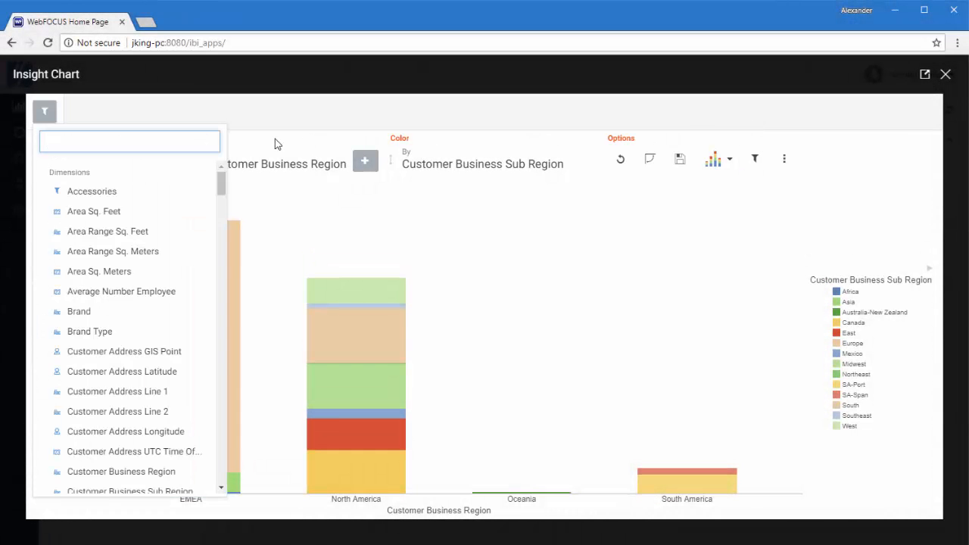
text(catego)
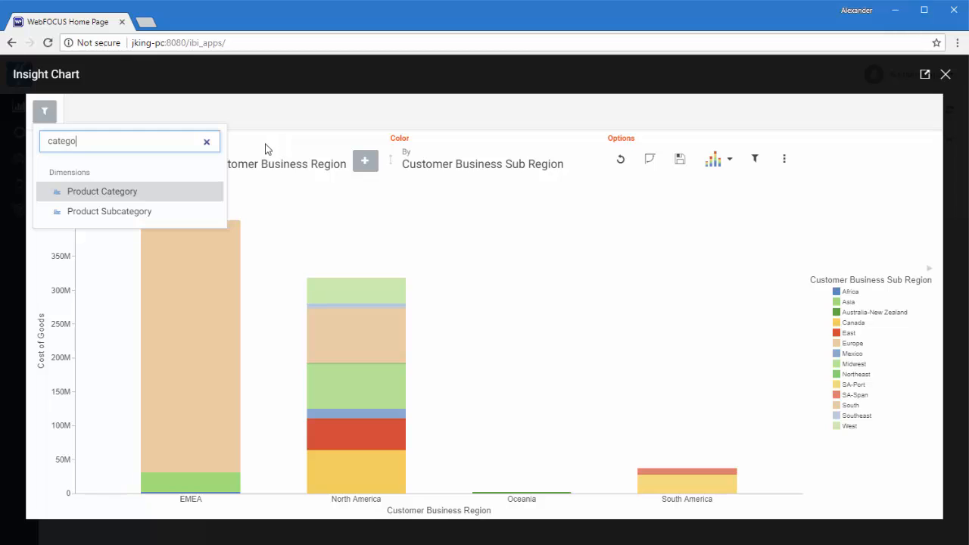
click(101, 191)
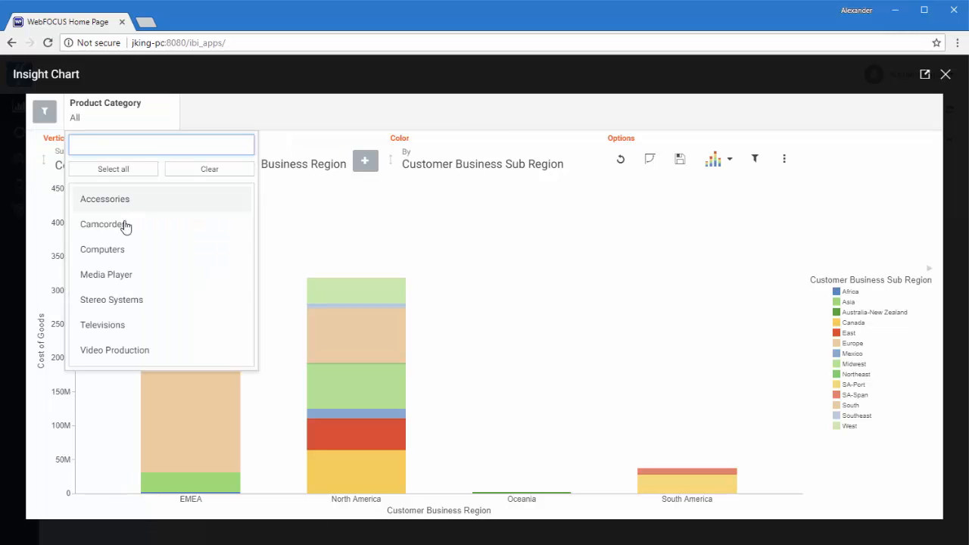
click(103, 323)
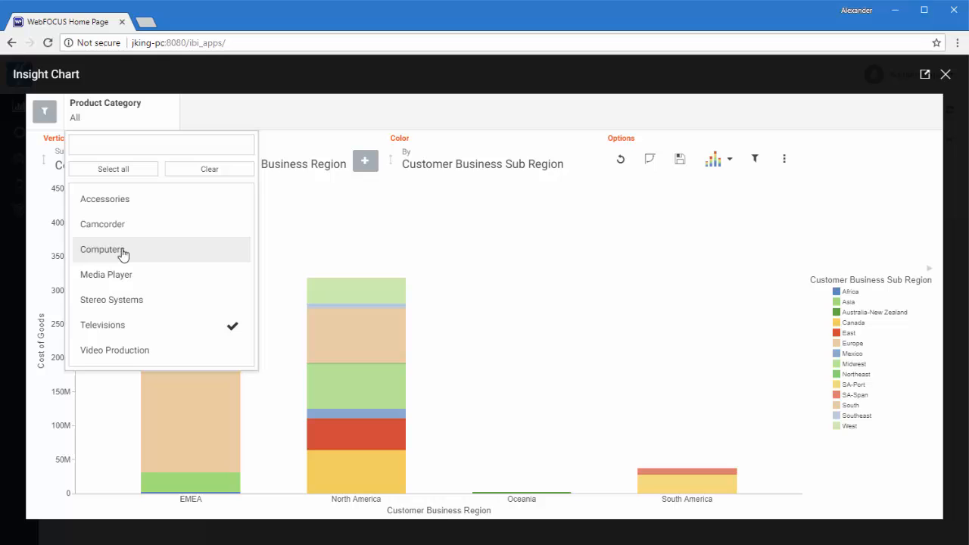
click(101, 248)
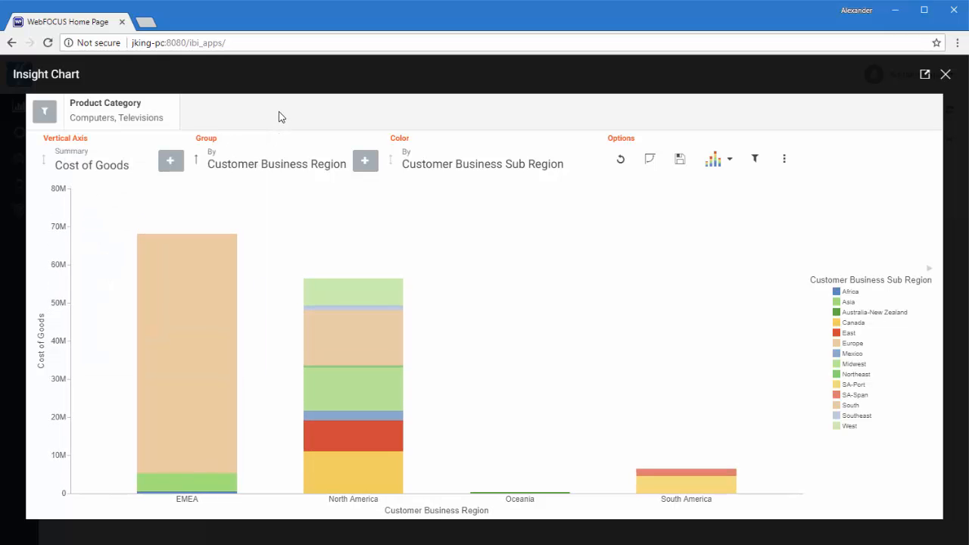
- Add Gross Profit as a second measure and display both measures as ring pies
click(169, 161)
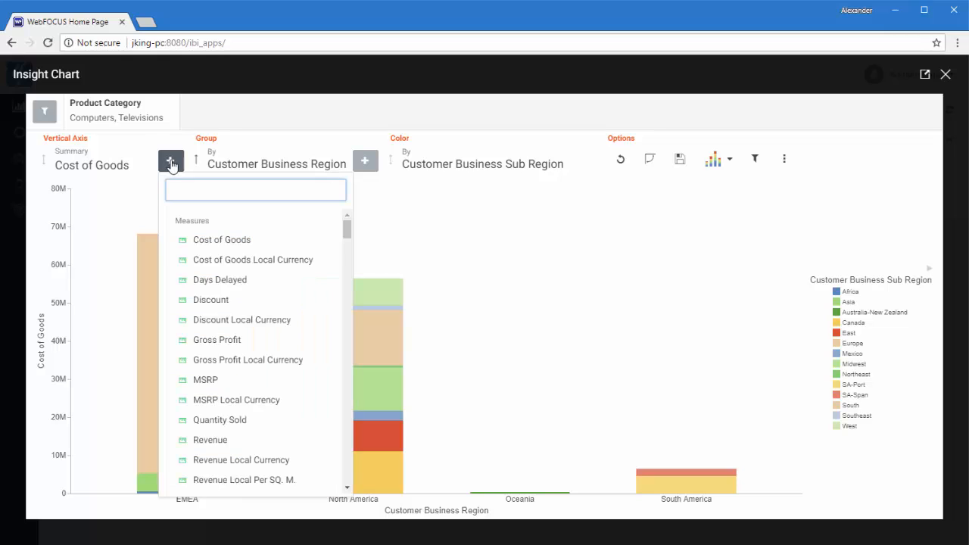
text(gros)
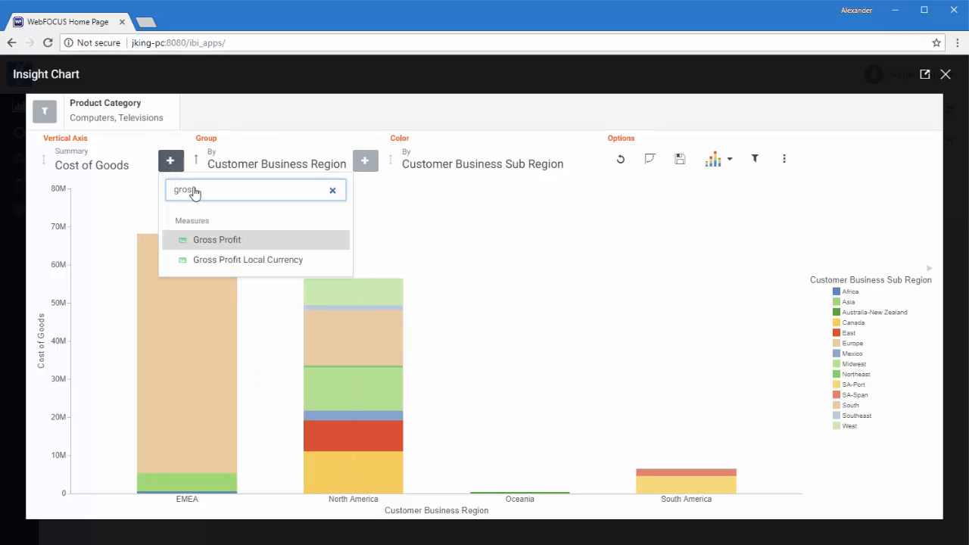
click(217, 239)
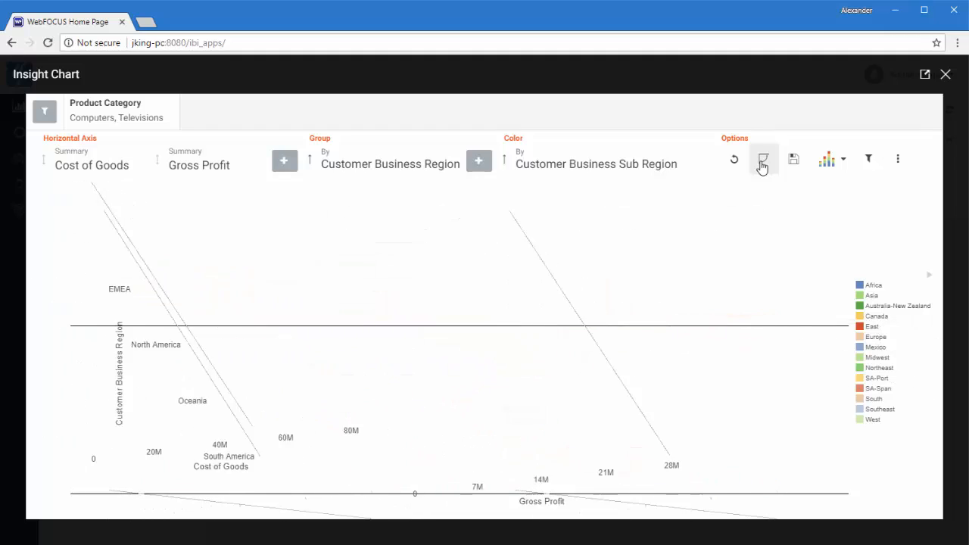
click(826, 159)
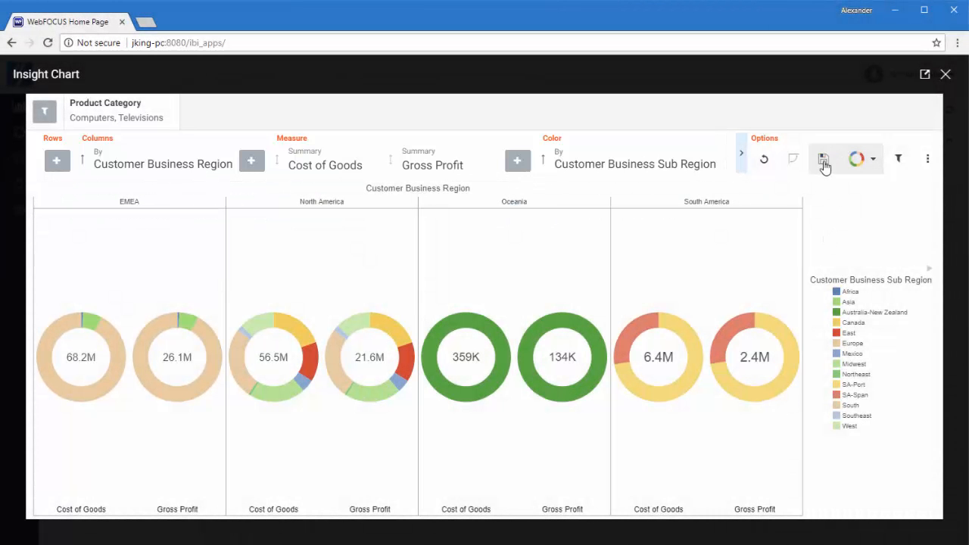
- Save the chart under the title 'My Insight Chart Pies'
click(823, 159)
text(My Insight Chart)
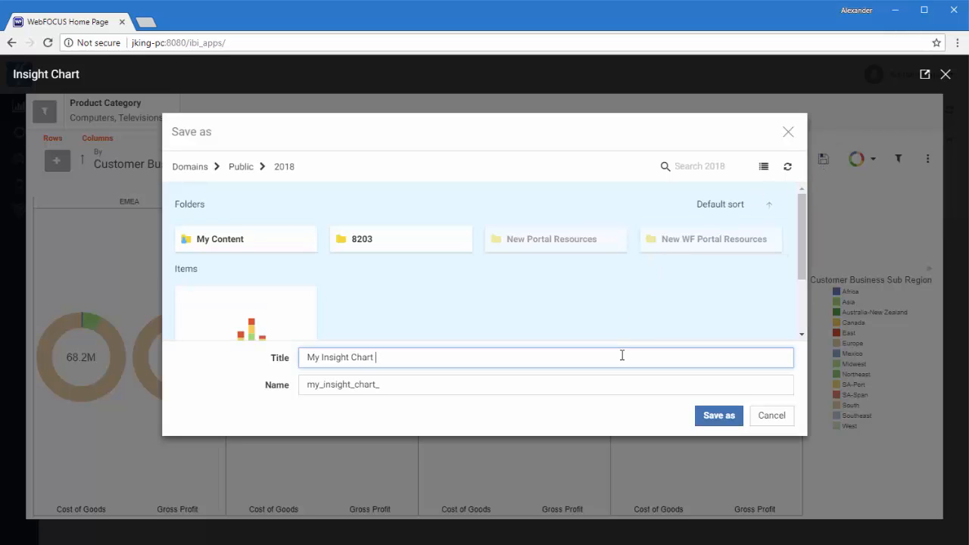
text(Pies)
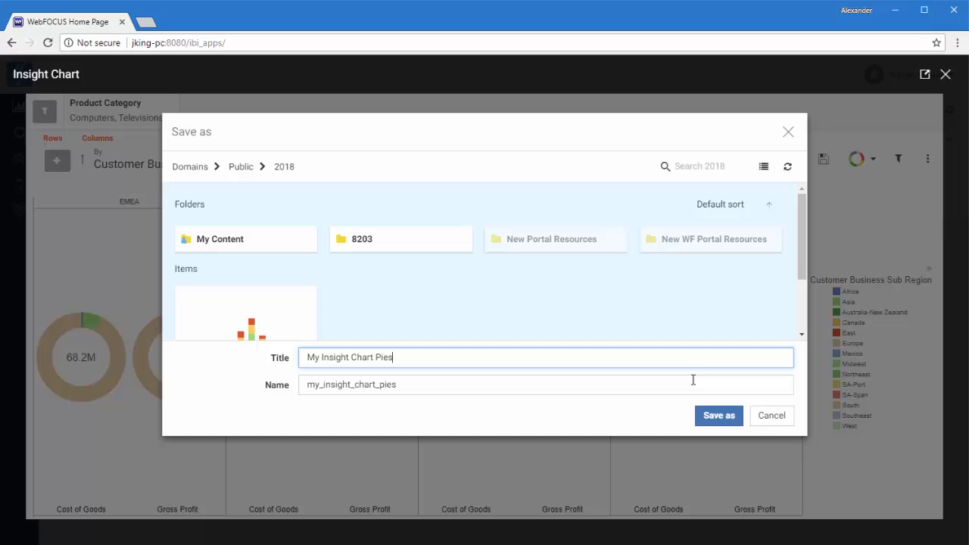
click(717, 414)
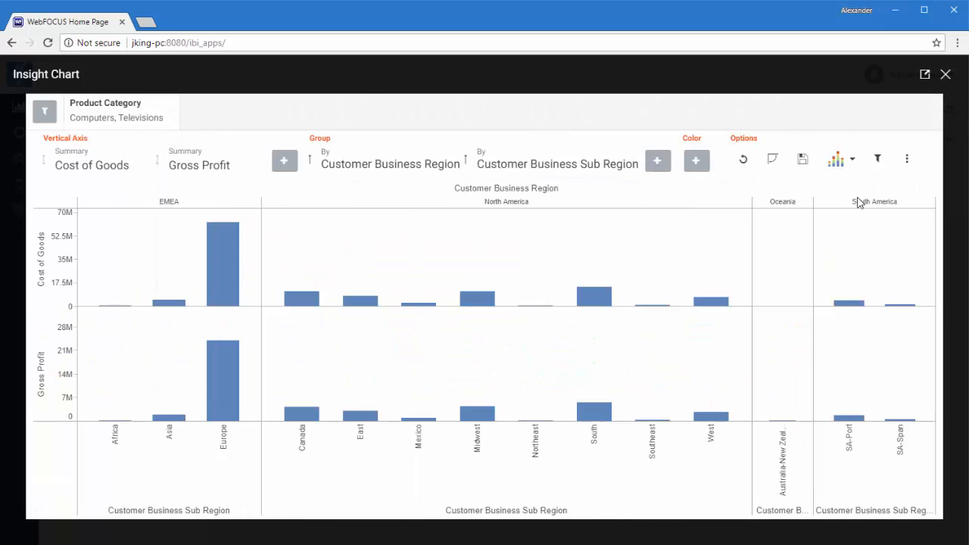
- Reset the Cost of Goods and Gross Profit chart to its original state from the Options toolbar
click(905, 159)
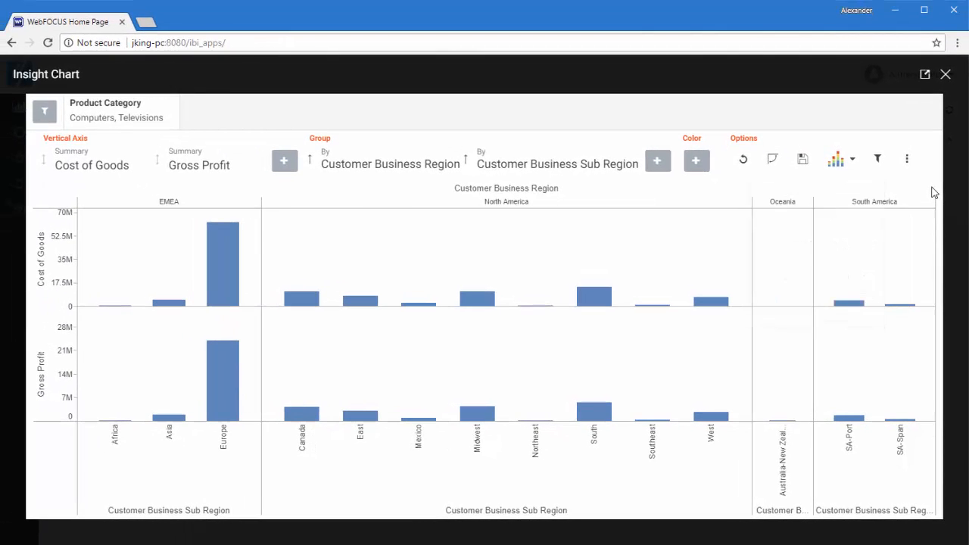
mouse_move(908, 190)
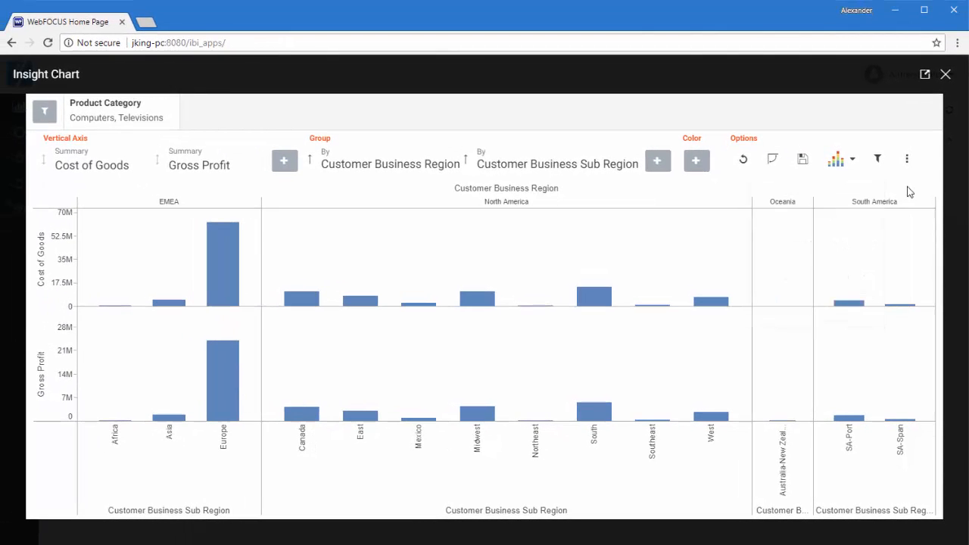
click(742, 159)
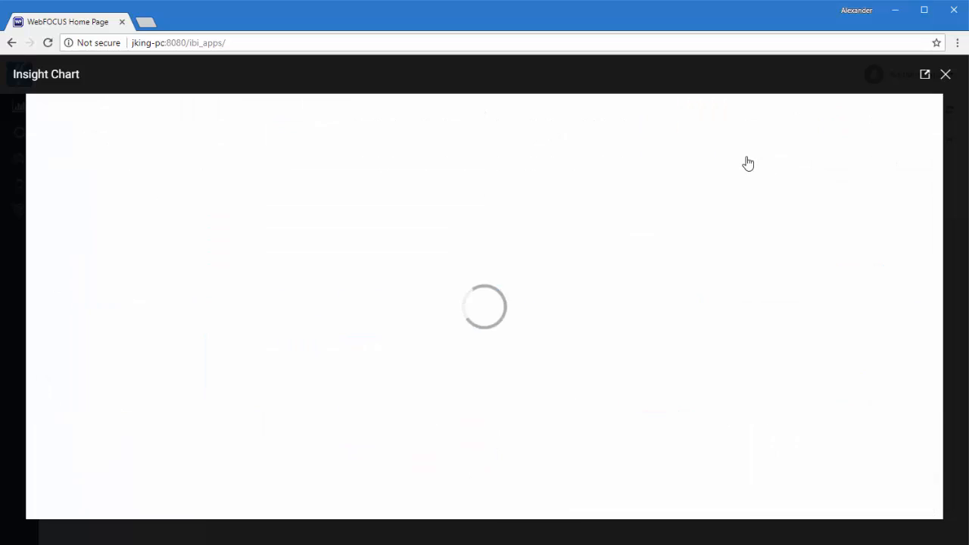